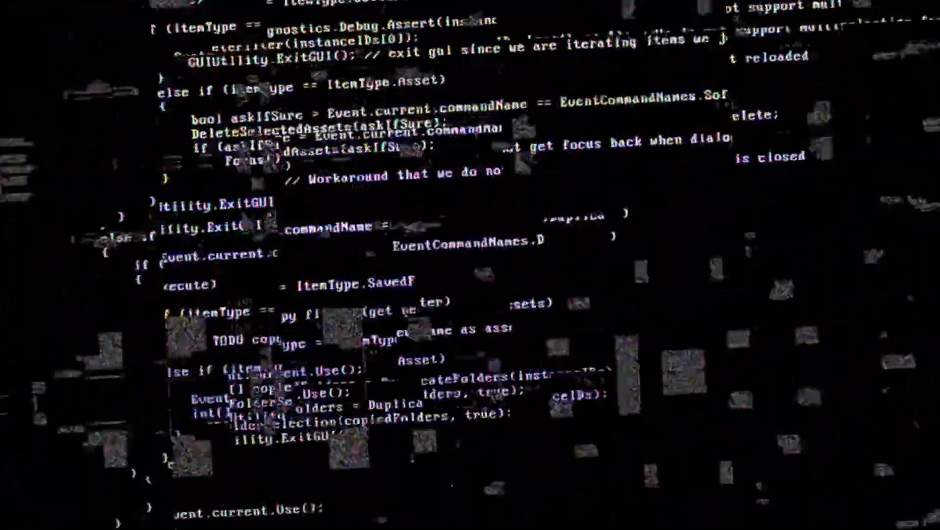
scroll("down", 3)
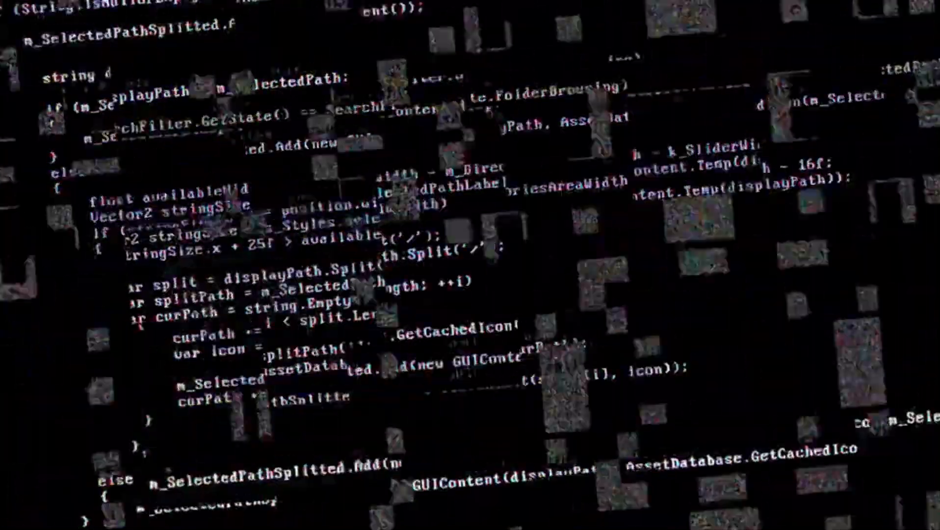